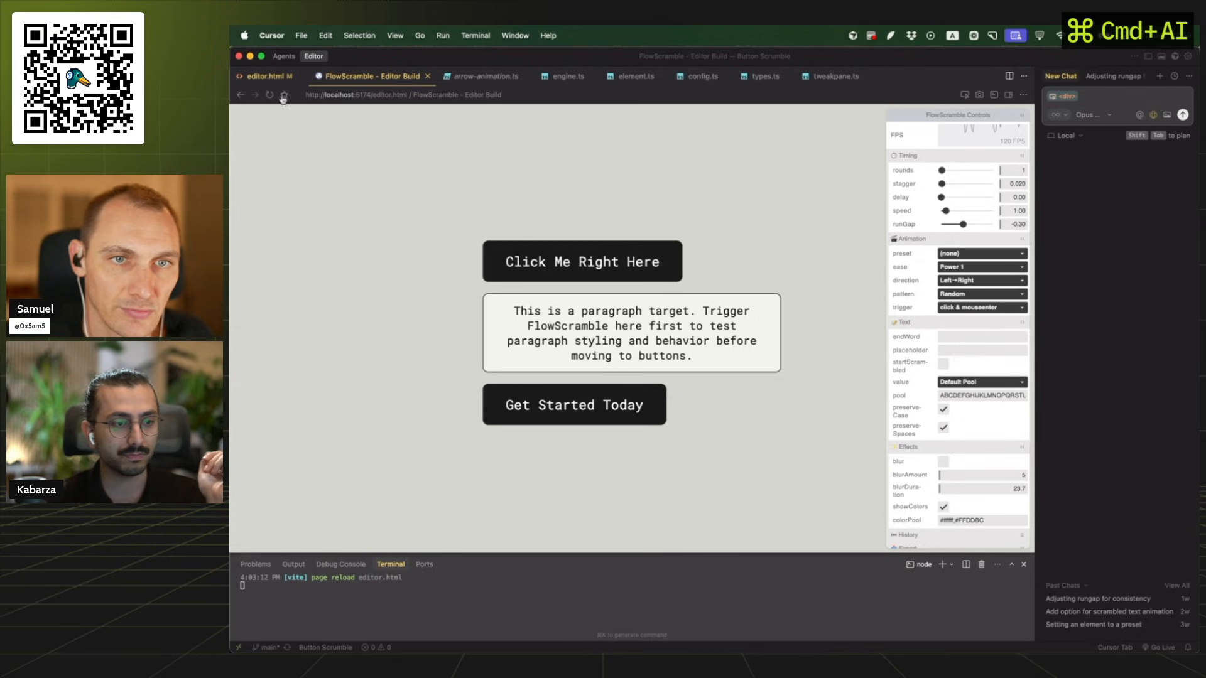
Glance at the editor.html source and return to the Editor Build browser preview.
{"action": "left_click", "coordinate": [267, 76]}
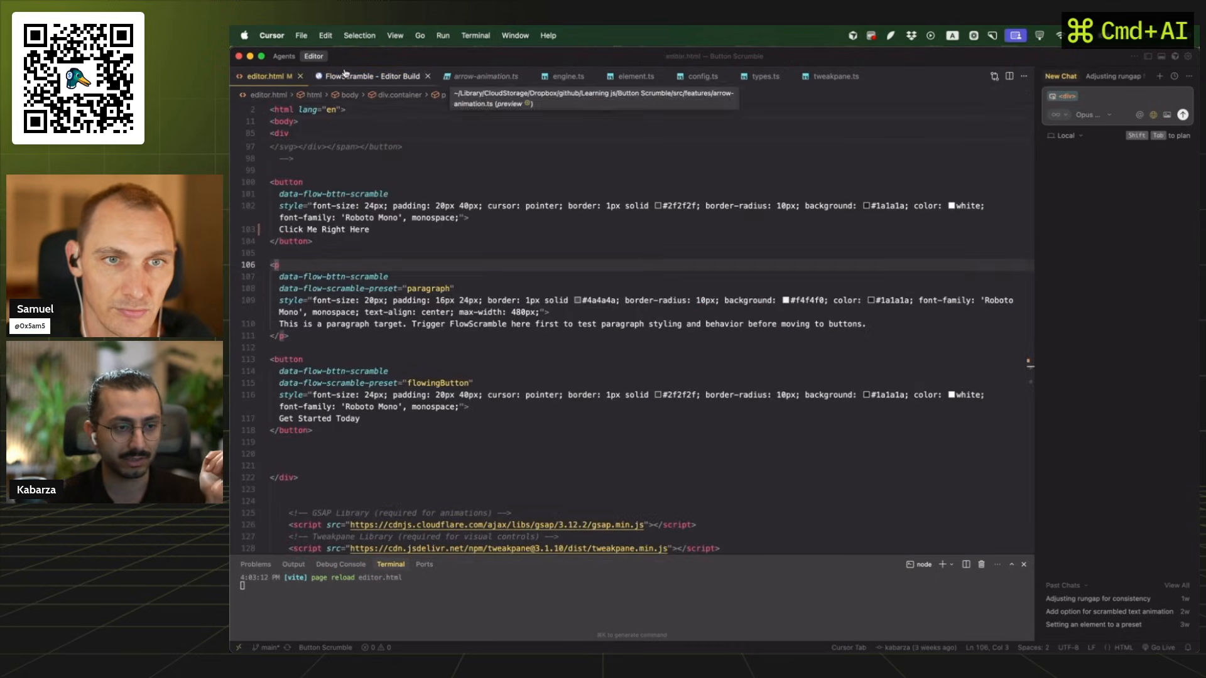
{"action": "left_click", "coordinate": [370, 76]}
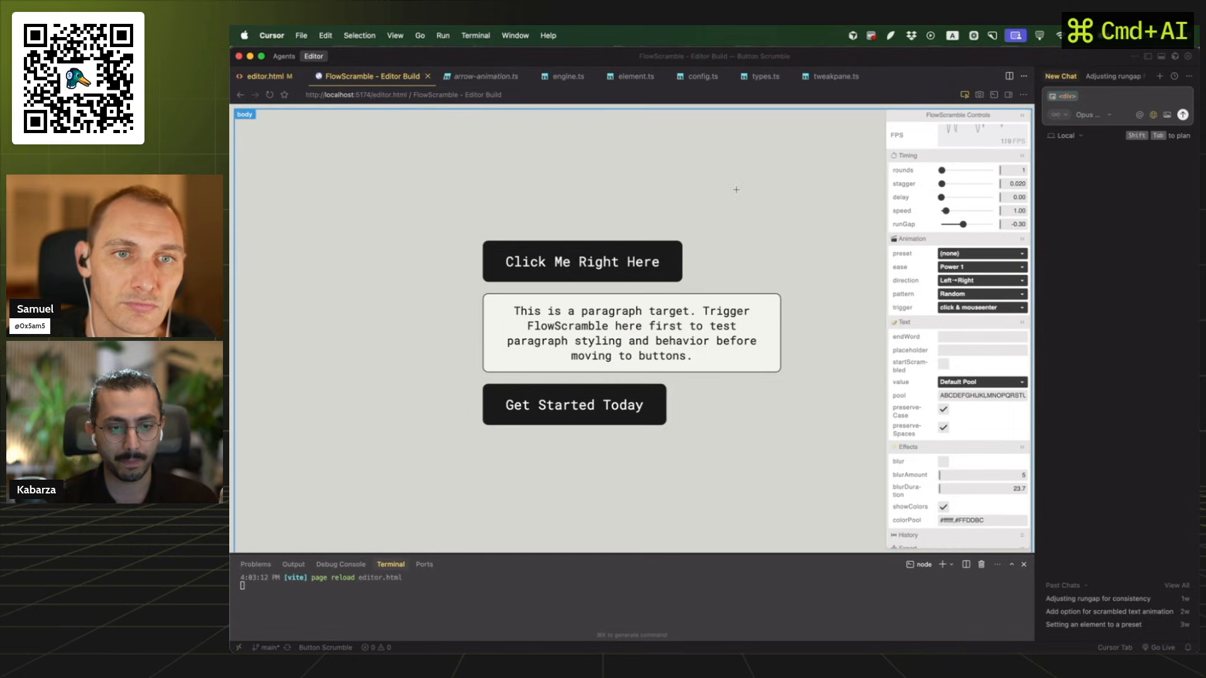
Enable visual select mode and pick div.container in the Components tree.
{"action": "left_click", "coordinate": [631, 333]}
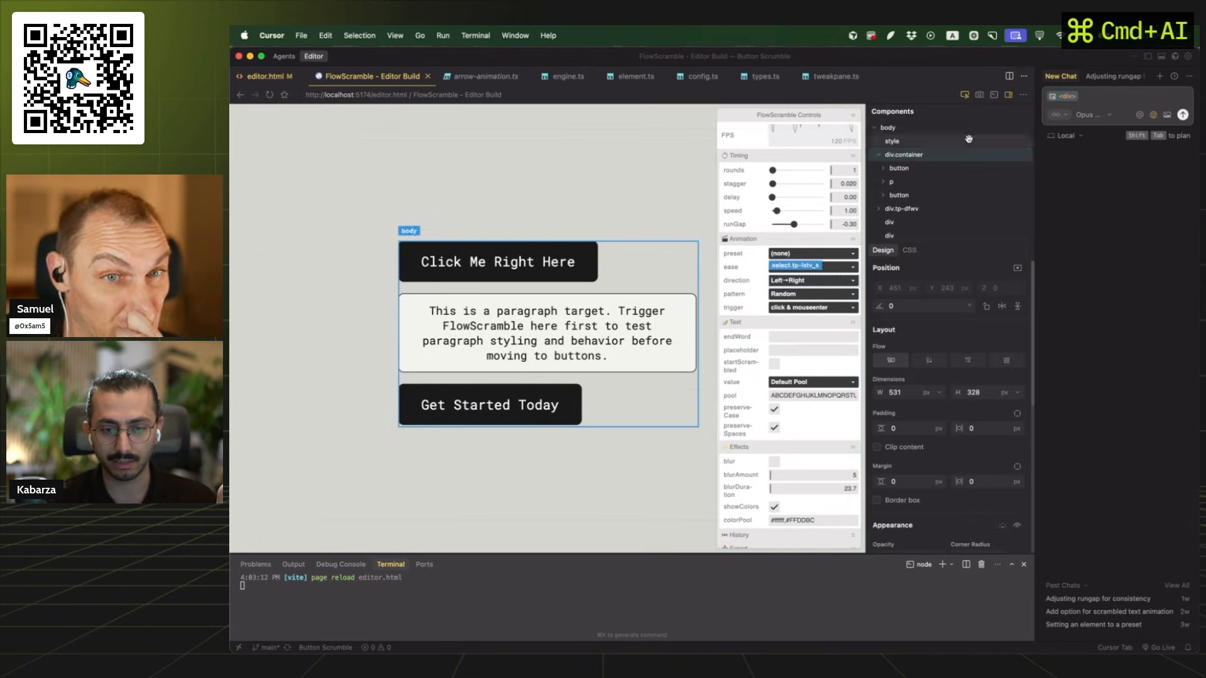
{"action": "left_click", "coordinate": [904, 154]}
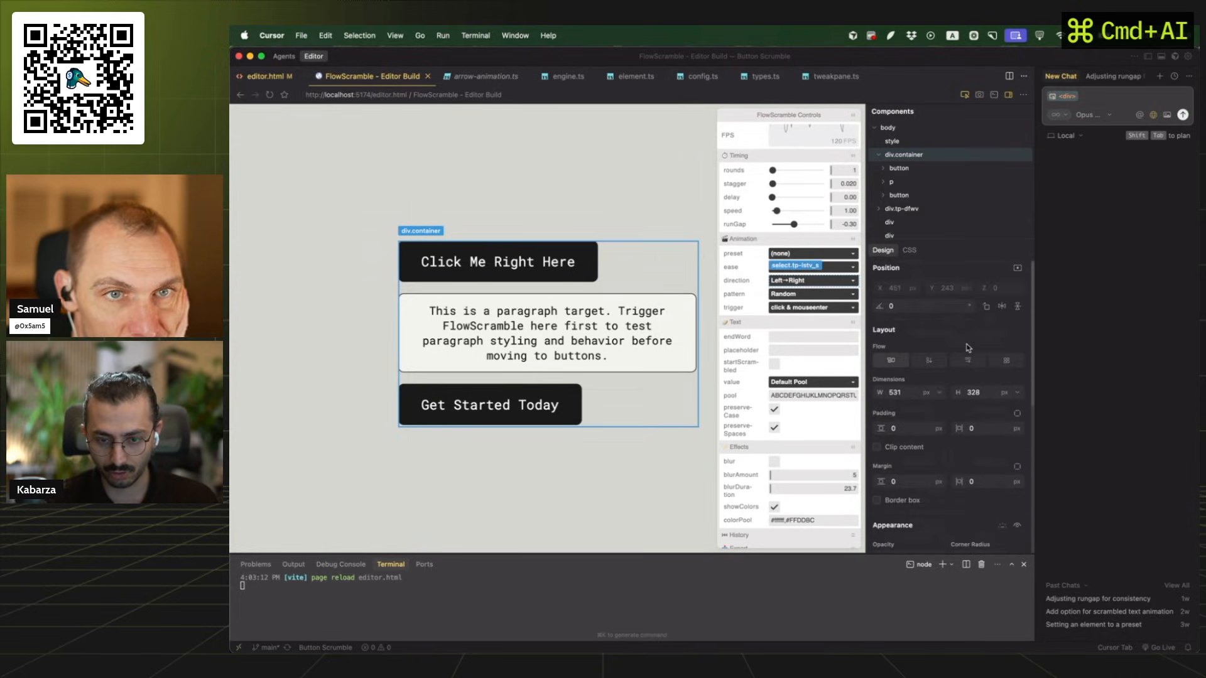
{"action": "mouse_move", "coordinate": [928, 360]}
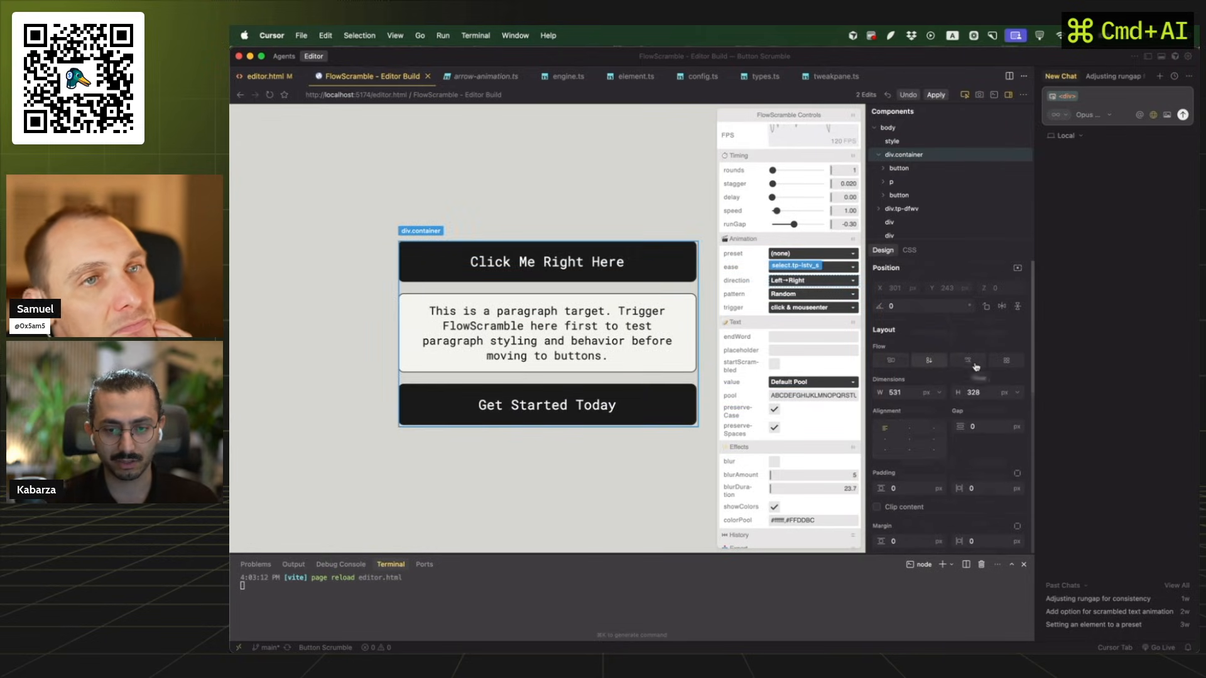
Center the container's buttons and scroll through its Design properties.
{"action": "left_click", "coordinate": [968, 360]}
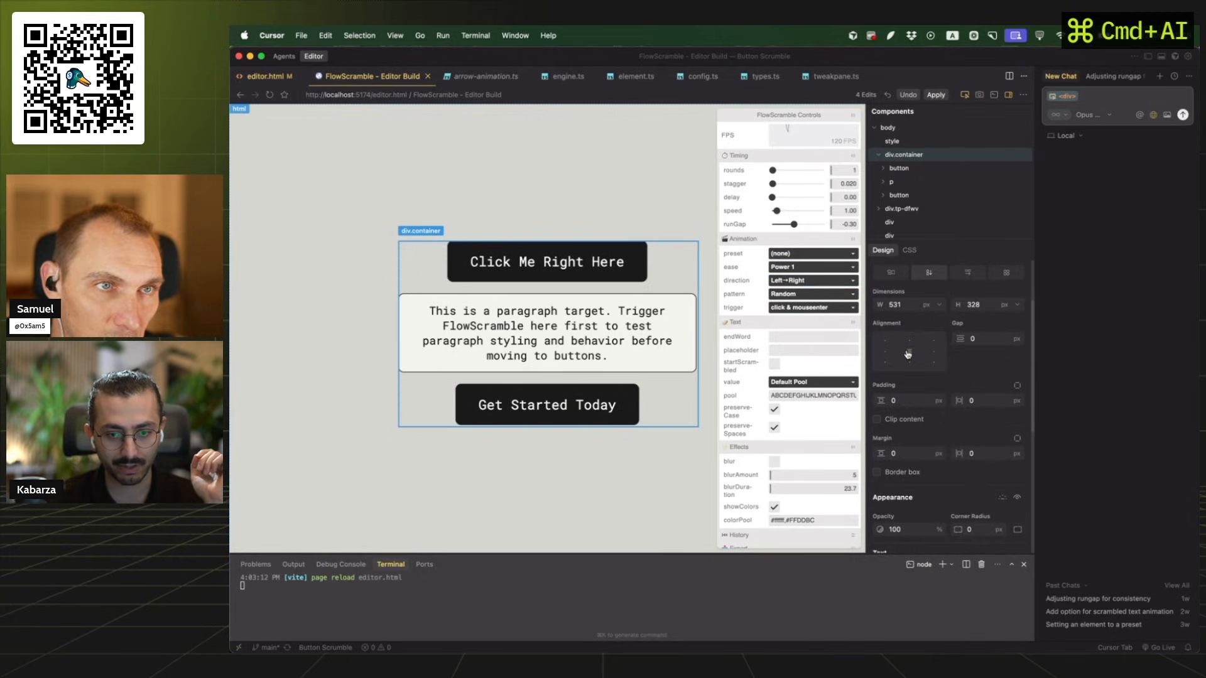
{"action": "scroll", "scroll_direction": "down", "scroll_amount": 3}
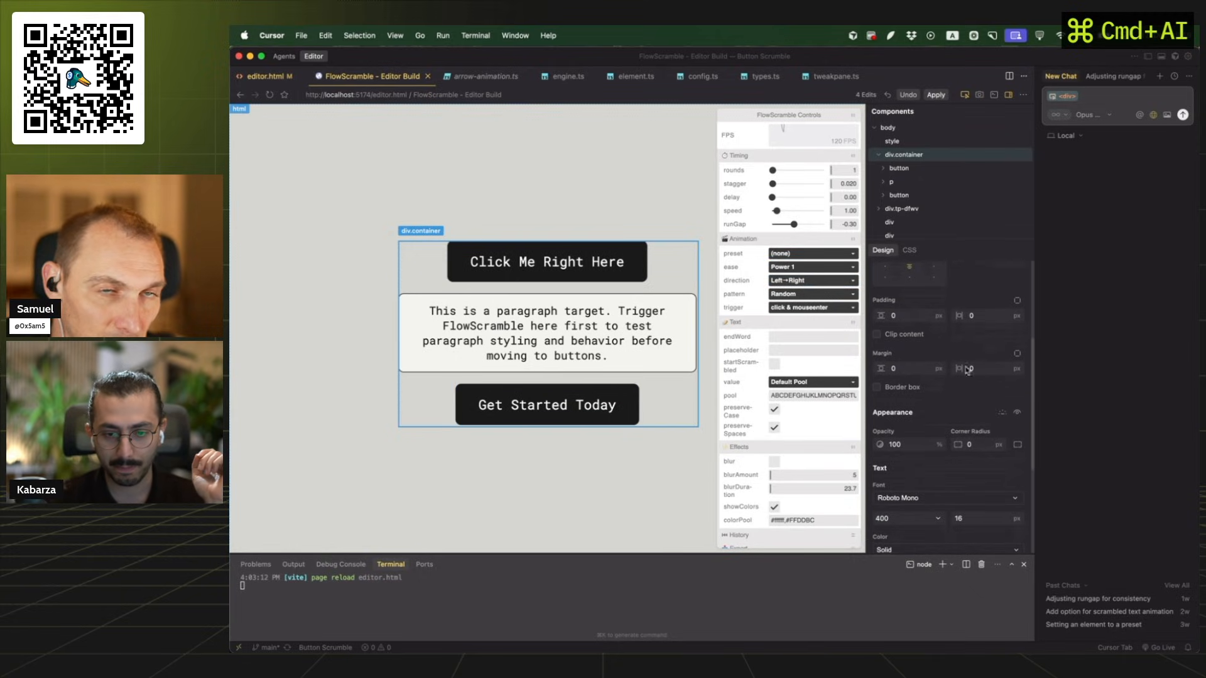
{"action": "scroll", "scroll_direction": "down", "scroll_amount": 3}
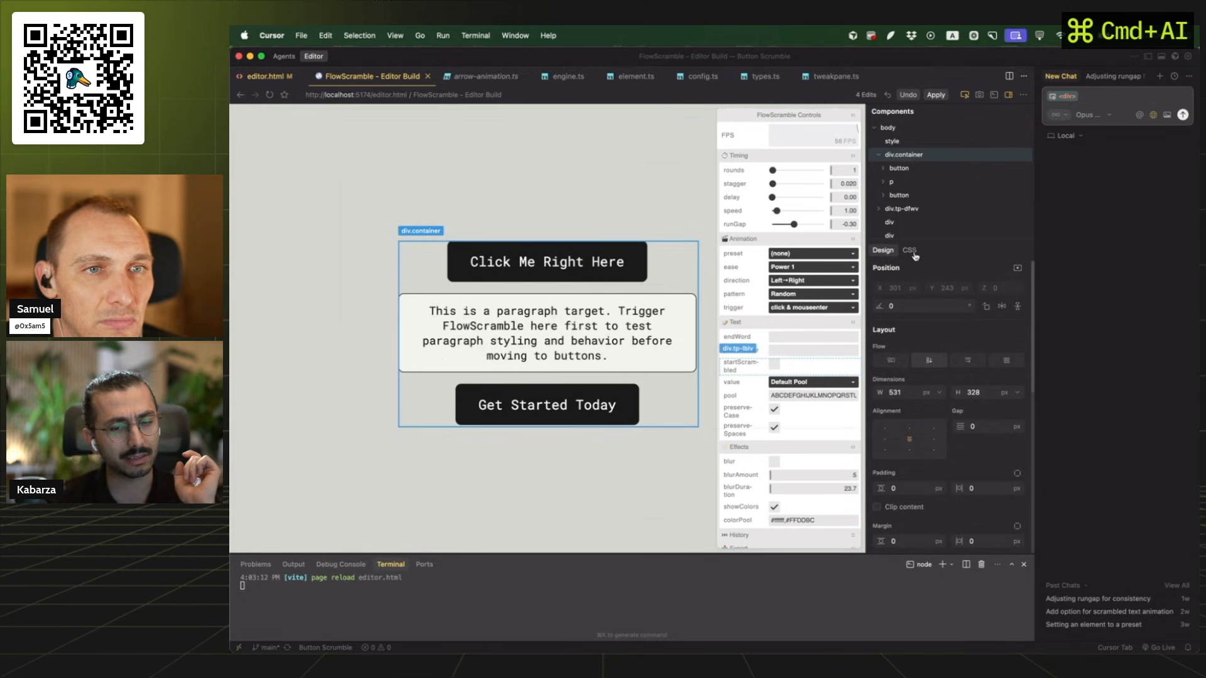
Review the container's raw CSS properties, then return to the Design view.
{"action": "left_click", "coordinate": [908, 250]}
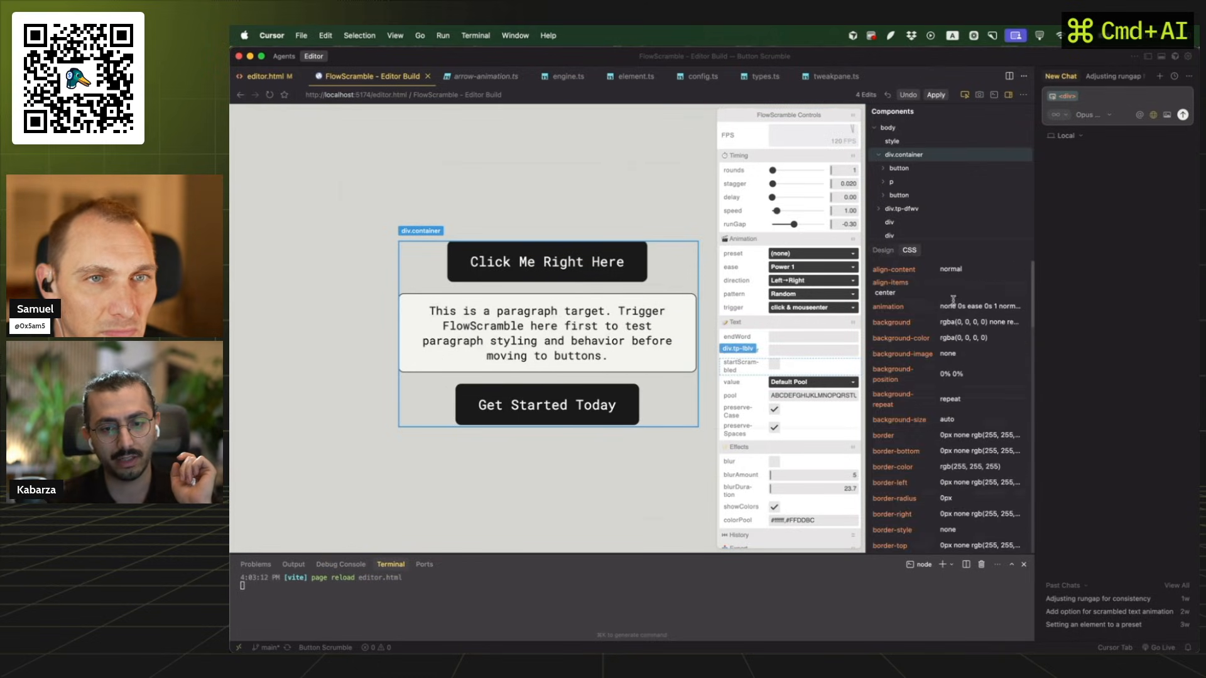
{"action": "scroll", "scroll_direction": "down", "scroll_amount": 3}
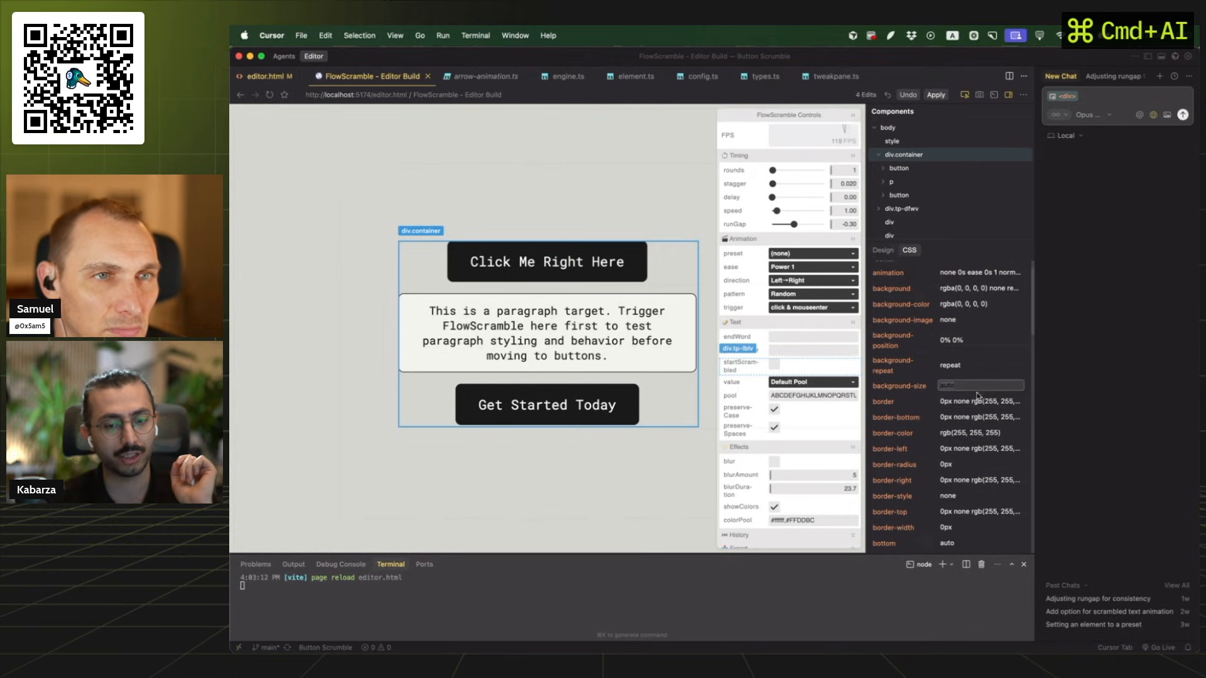
{"action": "left_click", "coordinate": [882, 250]}
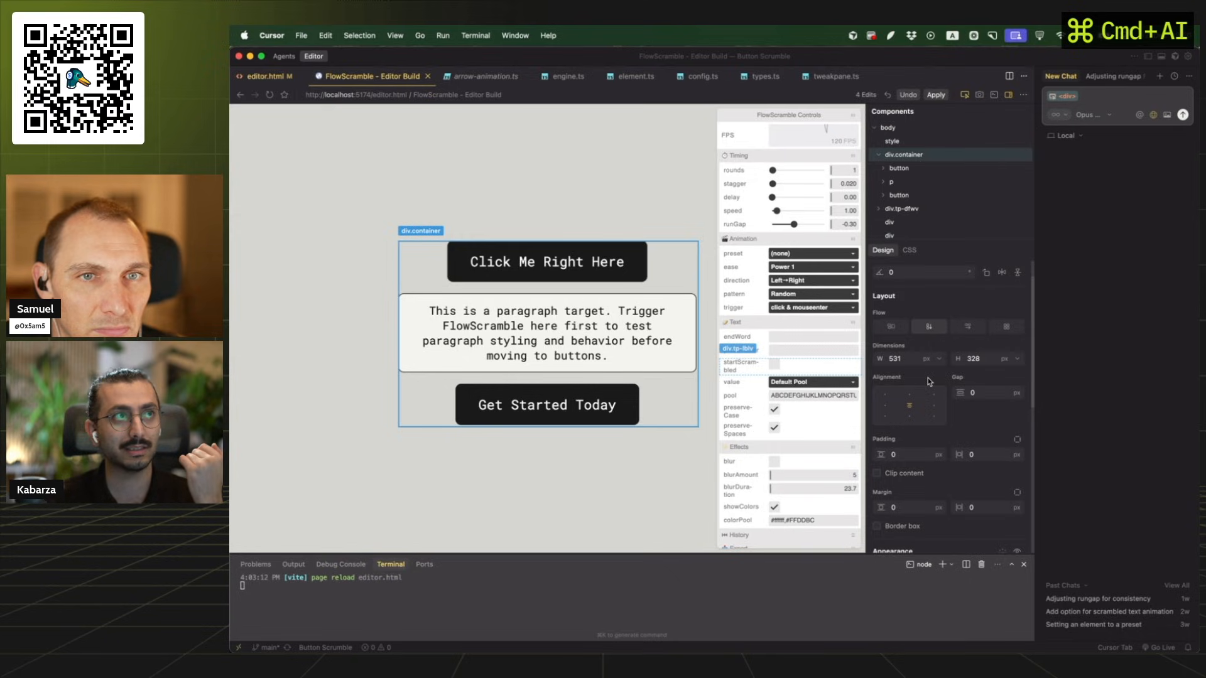
{"action": "mouse_move", "coordinate": [904, 441]}
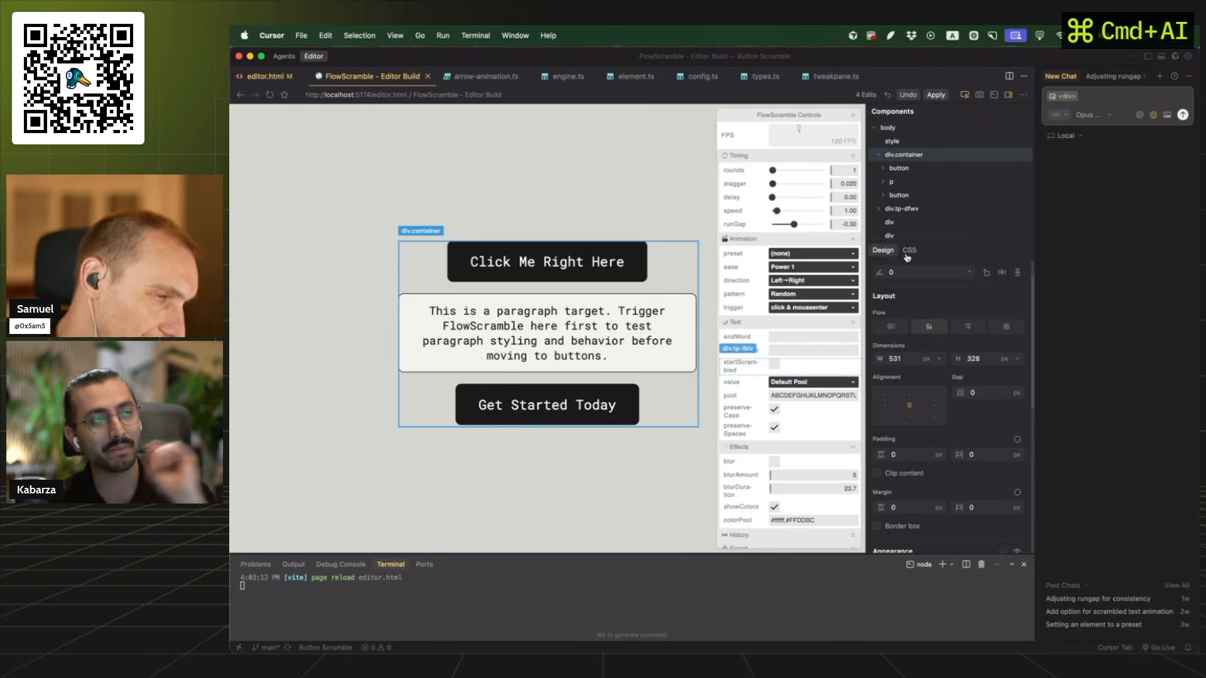
{"action": "left_click", "coordinate": [908, 250]}
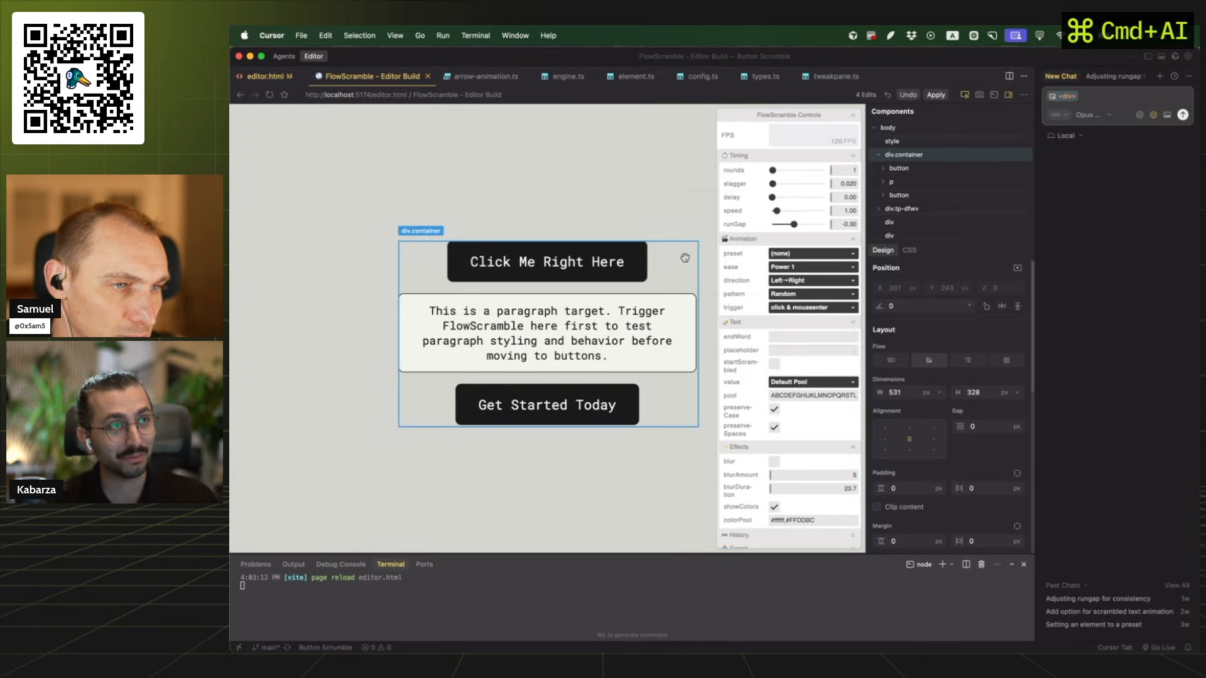
Right-align the container's children using the Alignment grid's right-middle dot.
{"action": "left_click", "coordinate": [898, 168]}
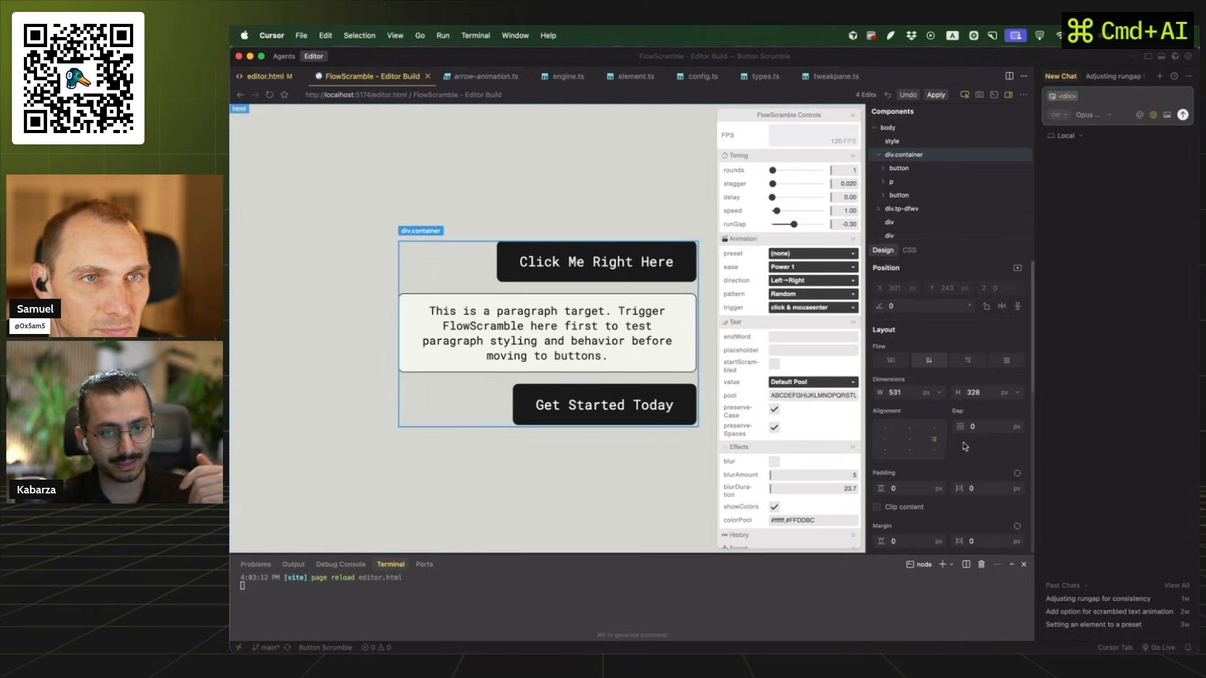
{"action": "mouse_move", "coordinate": [973, 441]}
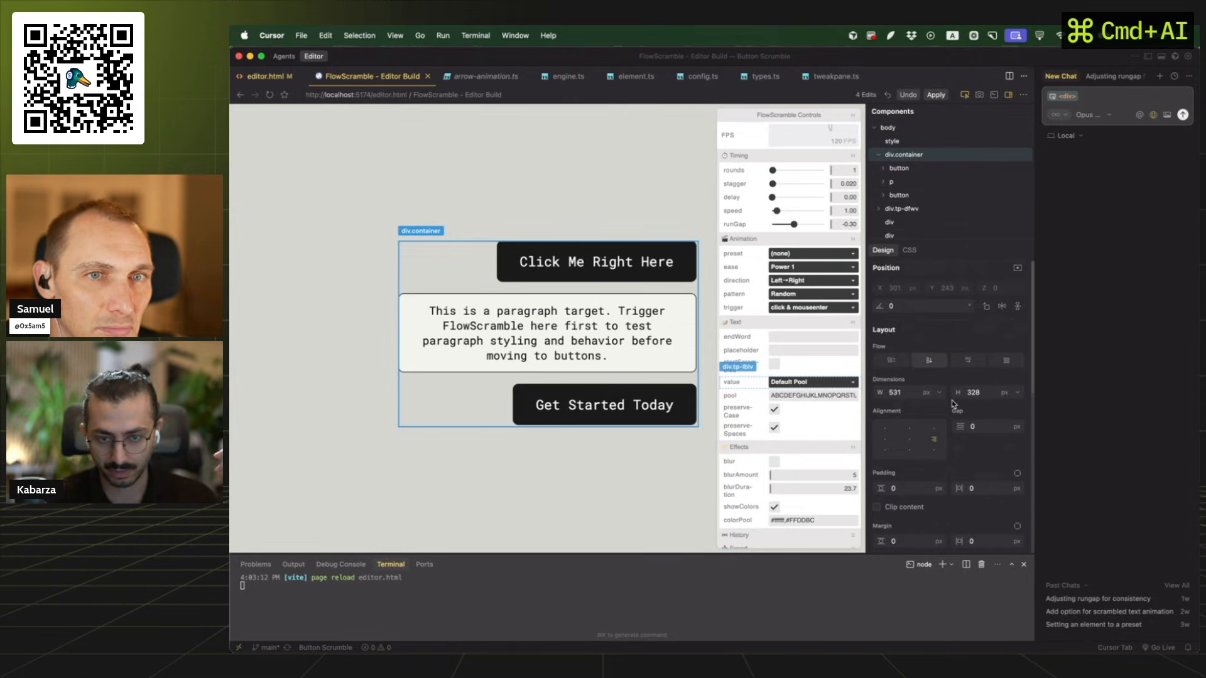
{"action": "left_click", "coordinate": [890, 236]}
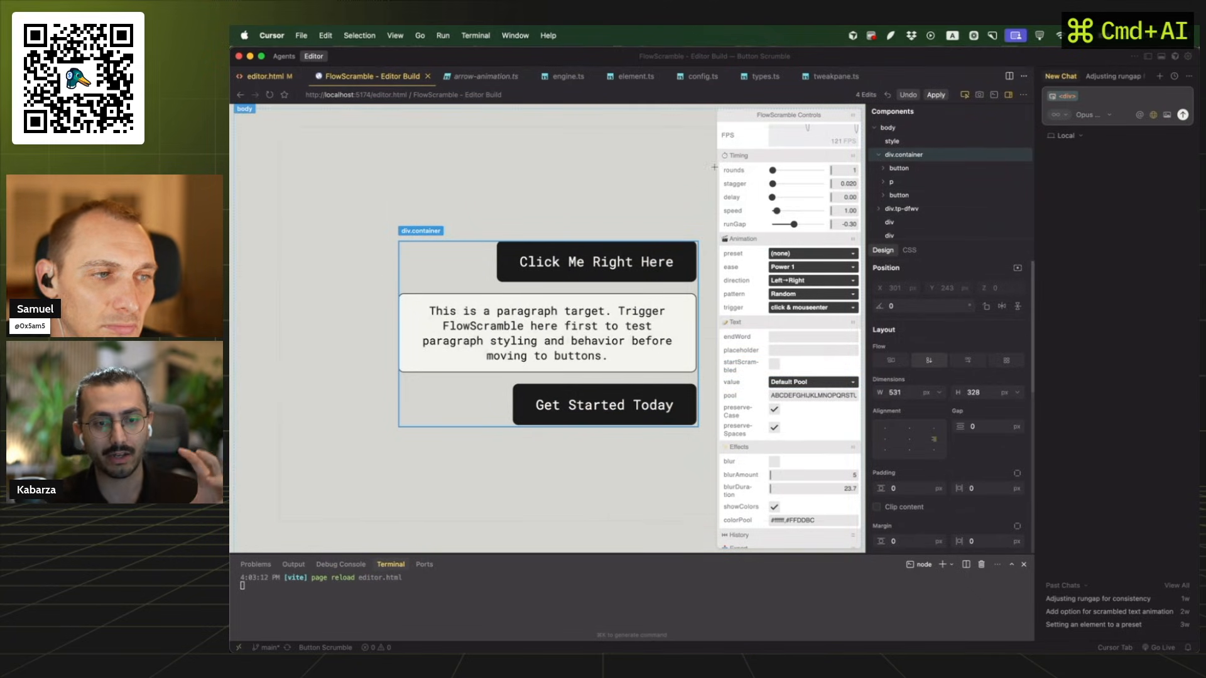
{"action": "left_click", "coordinate": [264, 76]}
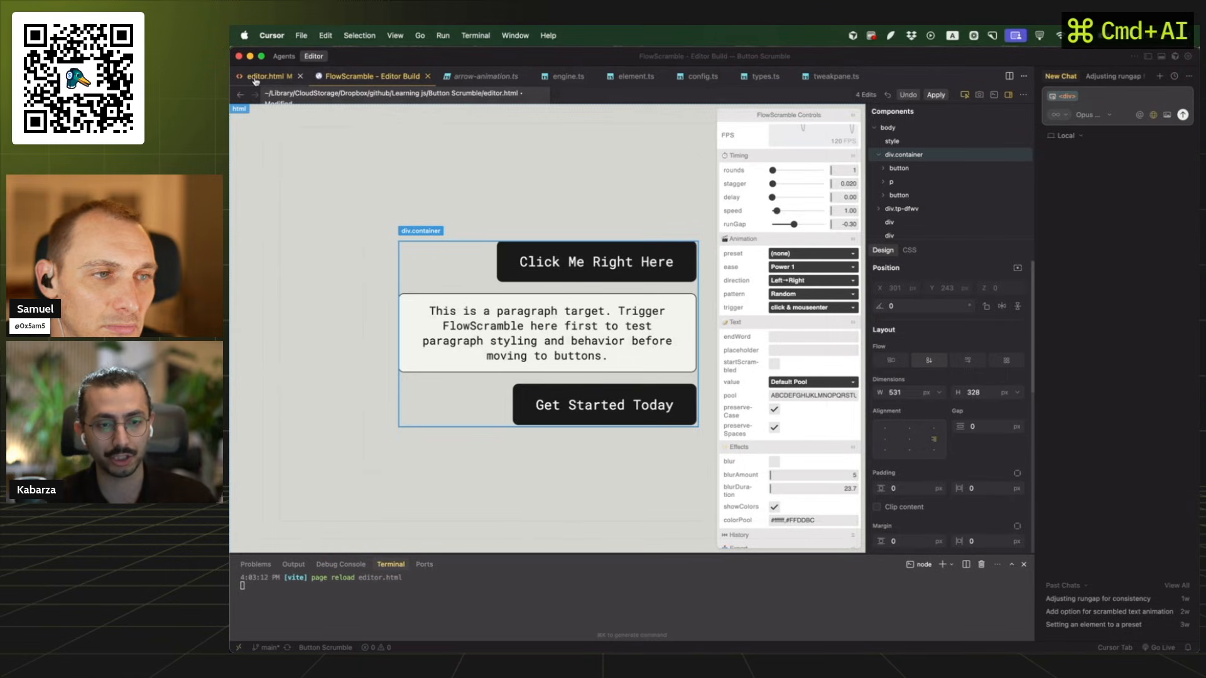
{"action": "left_click", "coordinate": [369, 76]}
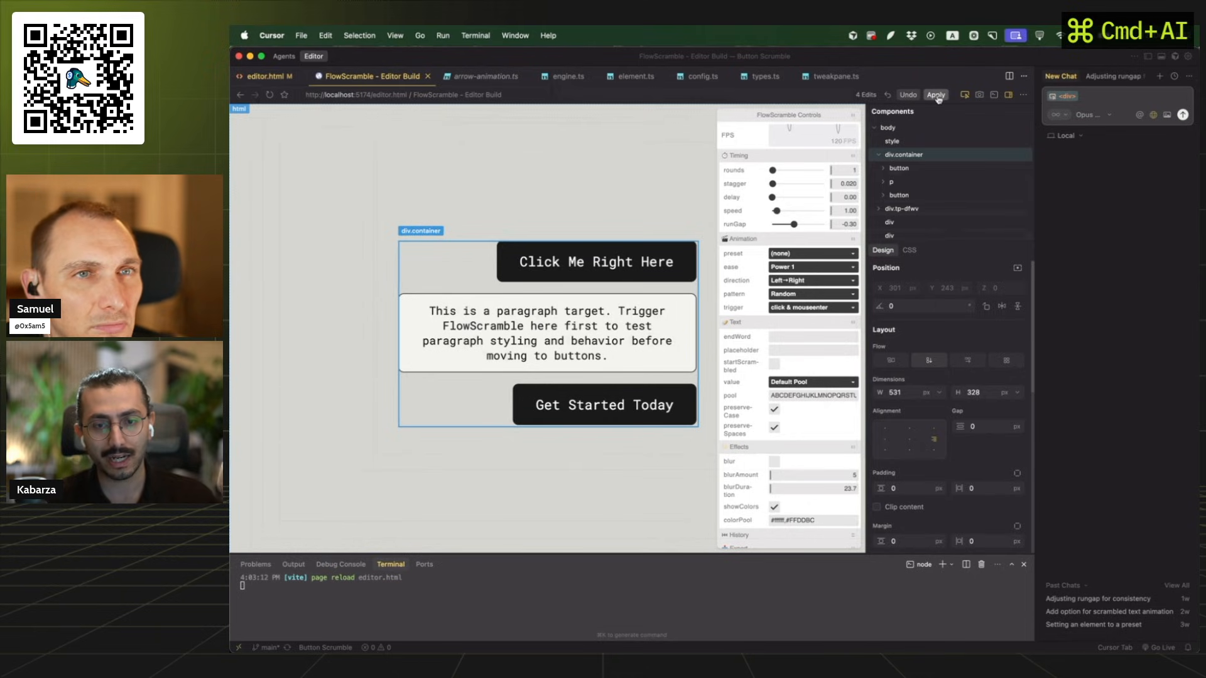
Apply the container's visual layout edits, sending them to the agent chat.
{"action": "left_click", "coordinate": [935, 95]}
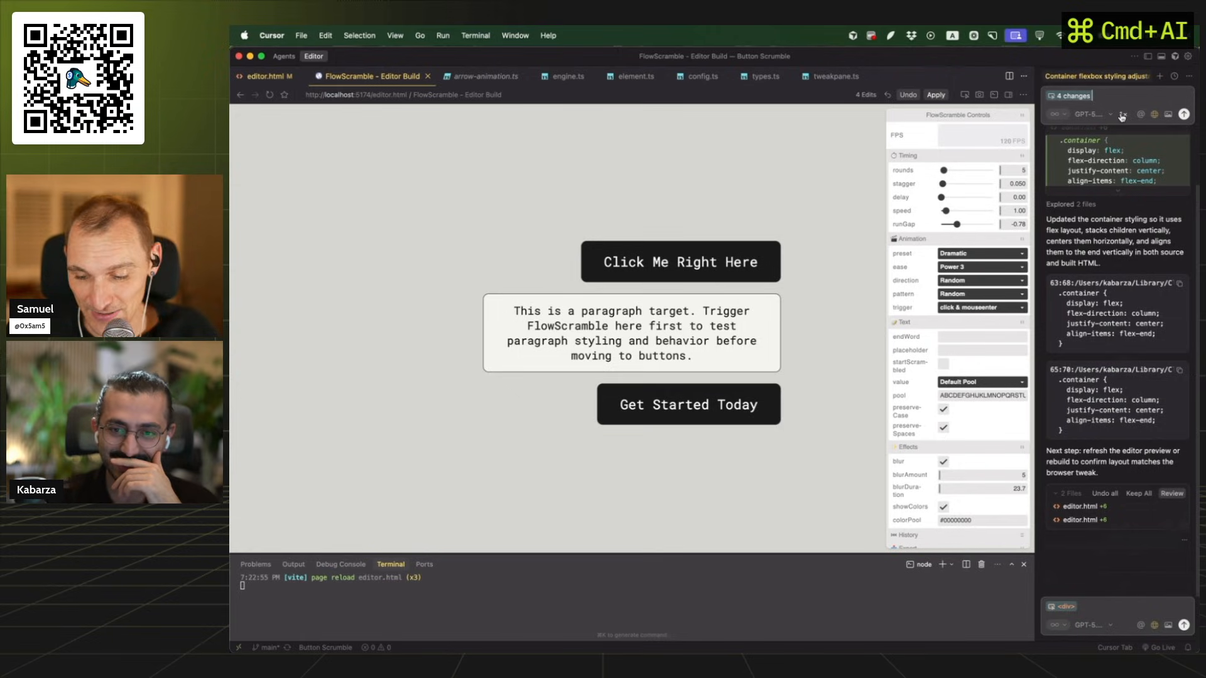
Ask the agent to set .container align-items to center in both editor.html files.
{"action": "left_click", "coordinate": [1090, 114]}
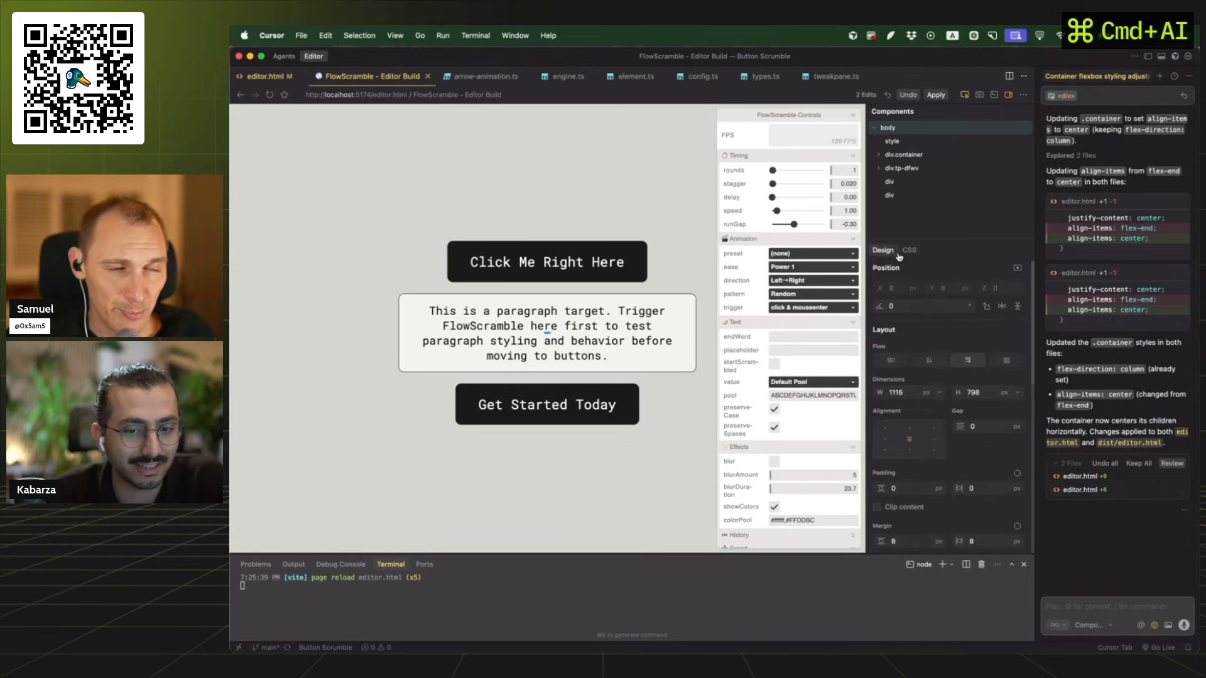
Close the Components/Design panel so the centered page preview shows at full width.
{"action": "left_click", "coordinate": [908, 250]}
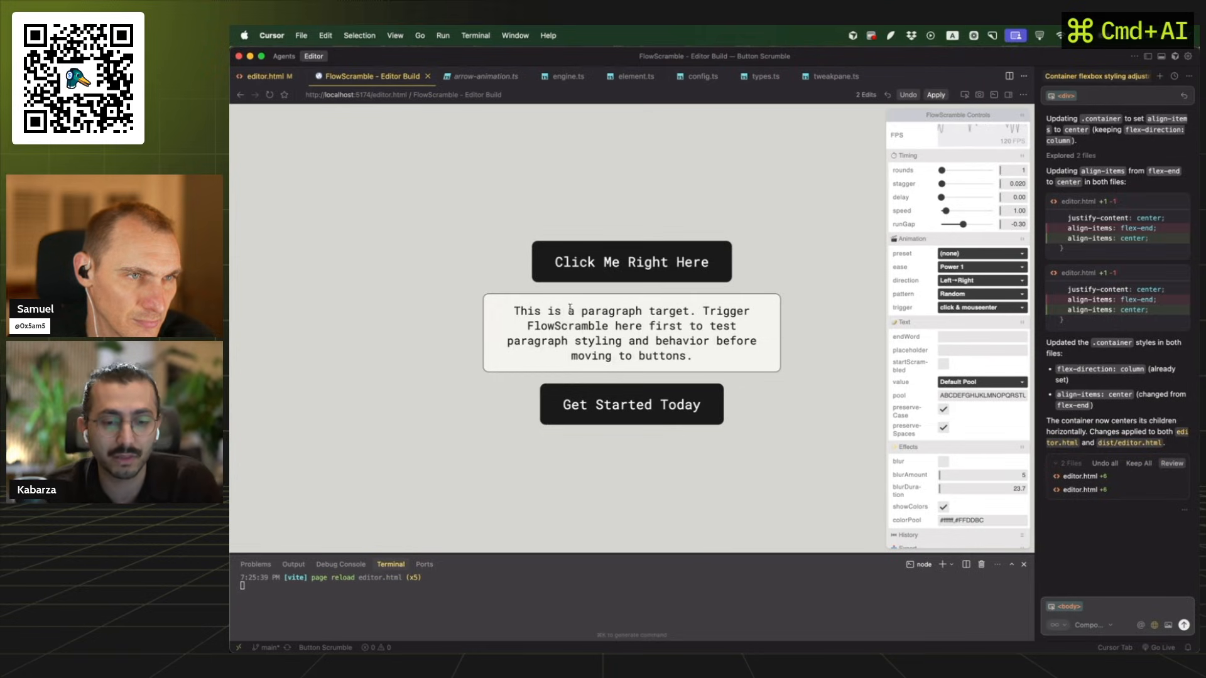
{"action": "left_click", "coordinate": [631, 333]}
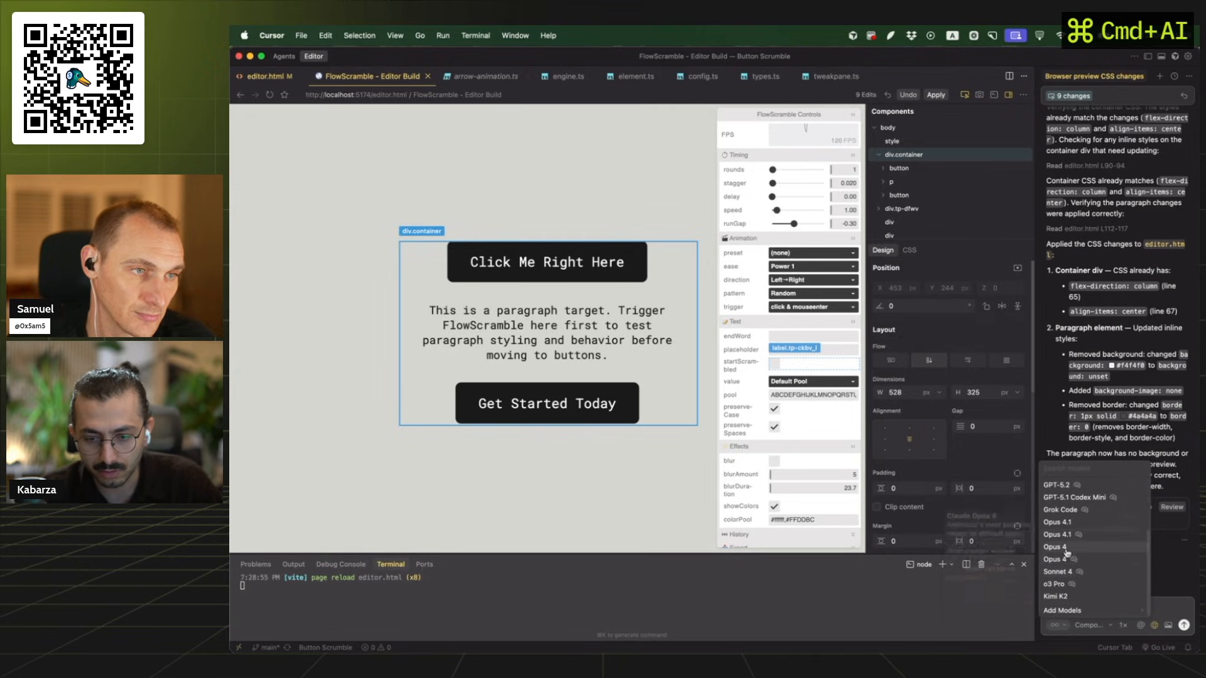
{"action": "mouse_move", "coordinate": [1055, 547]}
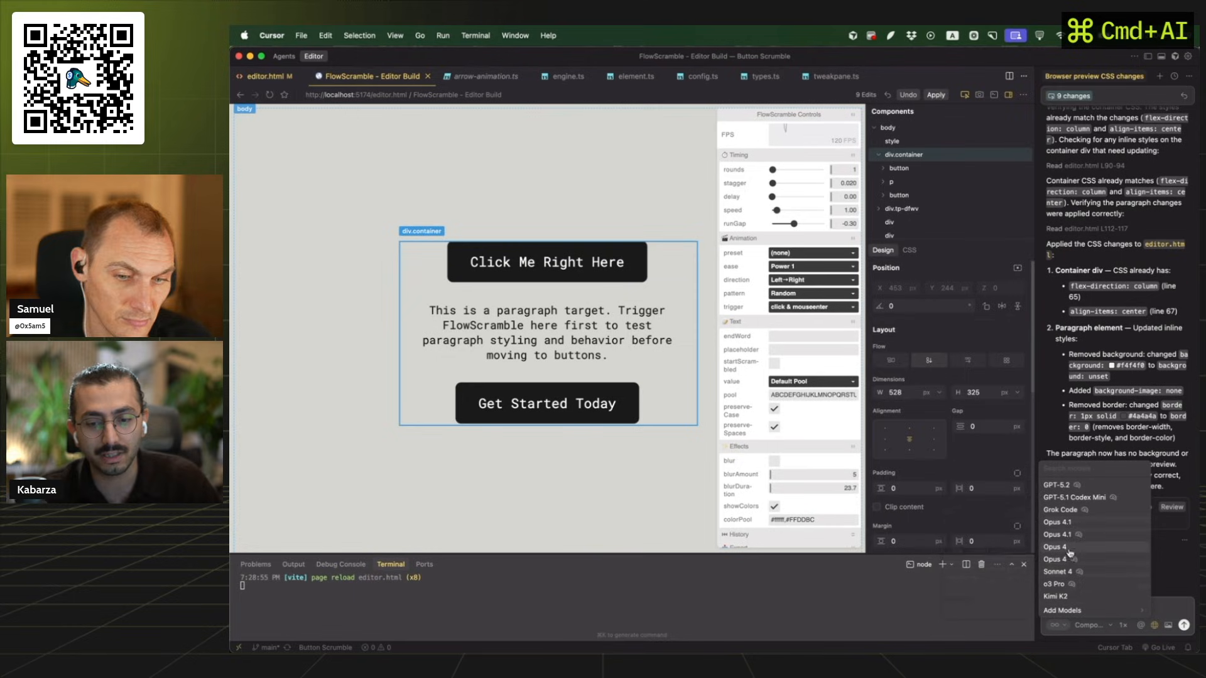
{"action": "mouse_move", "coordinate": [1061, 535]}
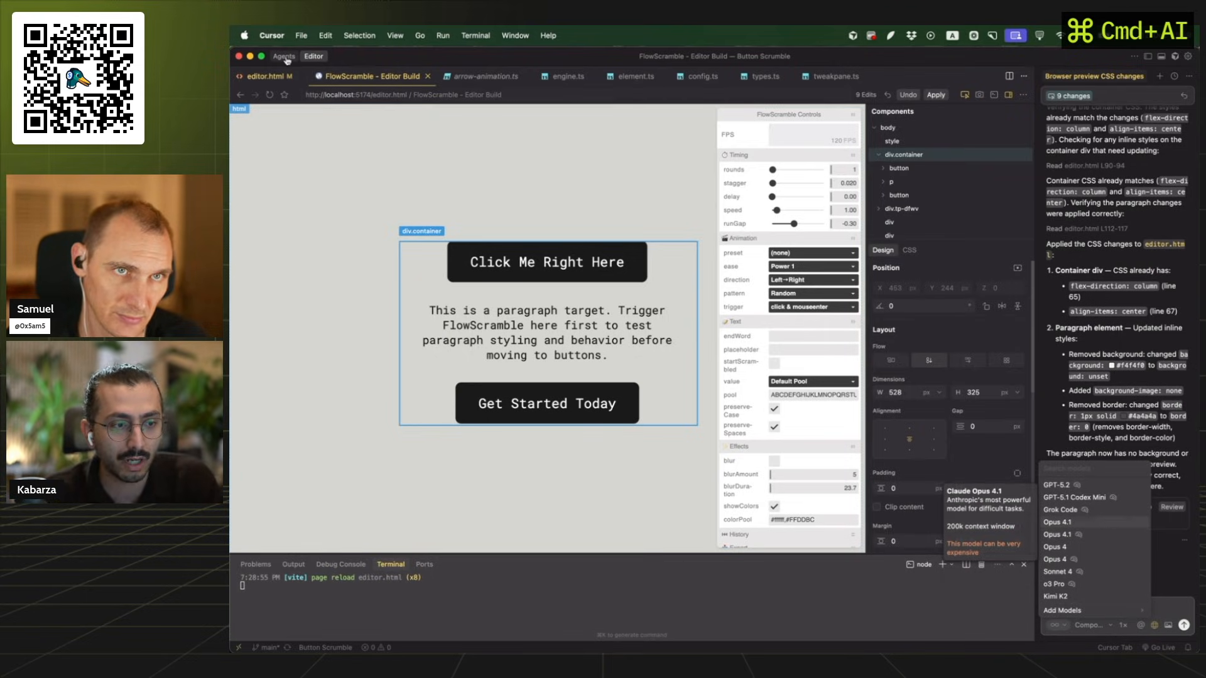
{"action": "left_click", "coordinate": [284, 55]}
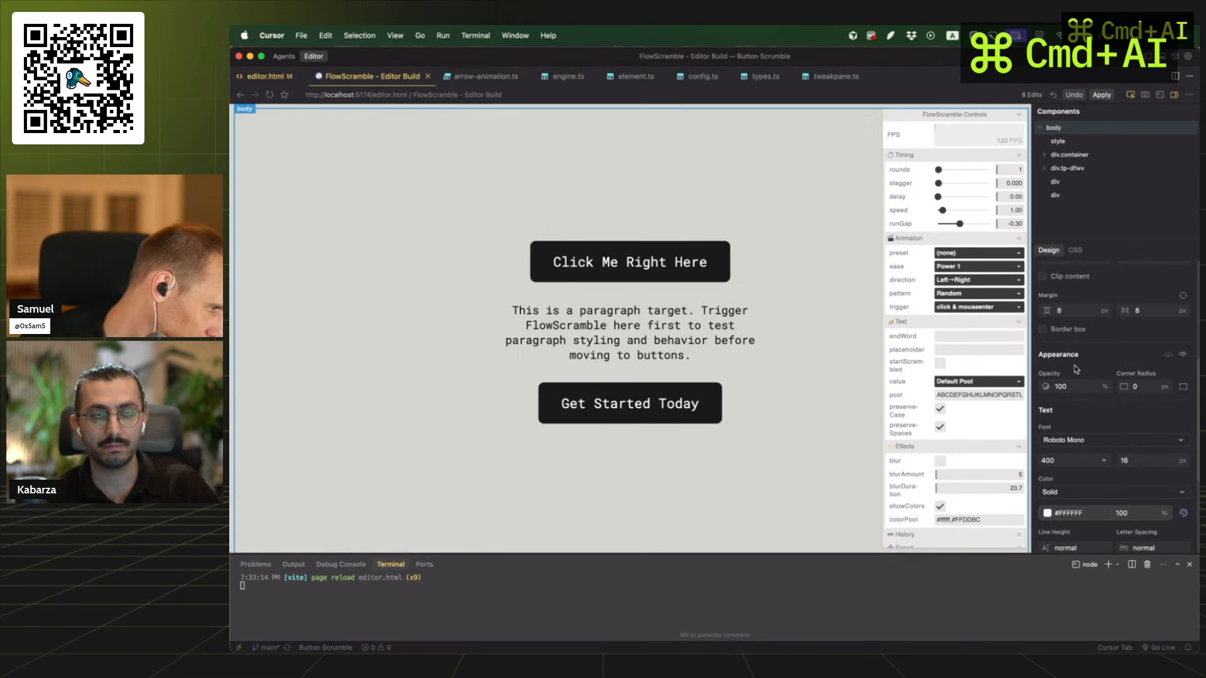
{"action": "left_click", "coordinate": [979, 337]}
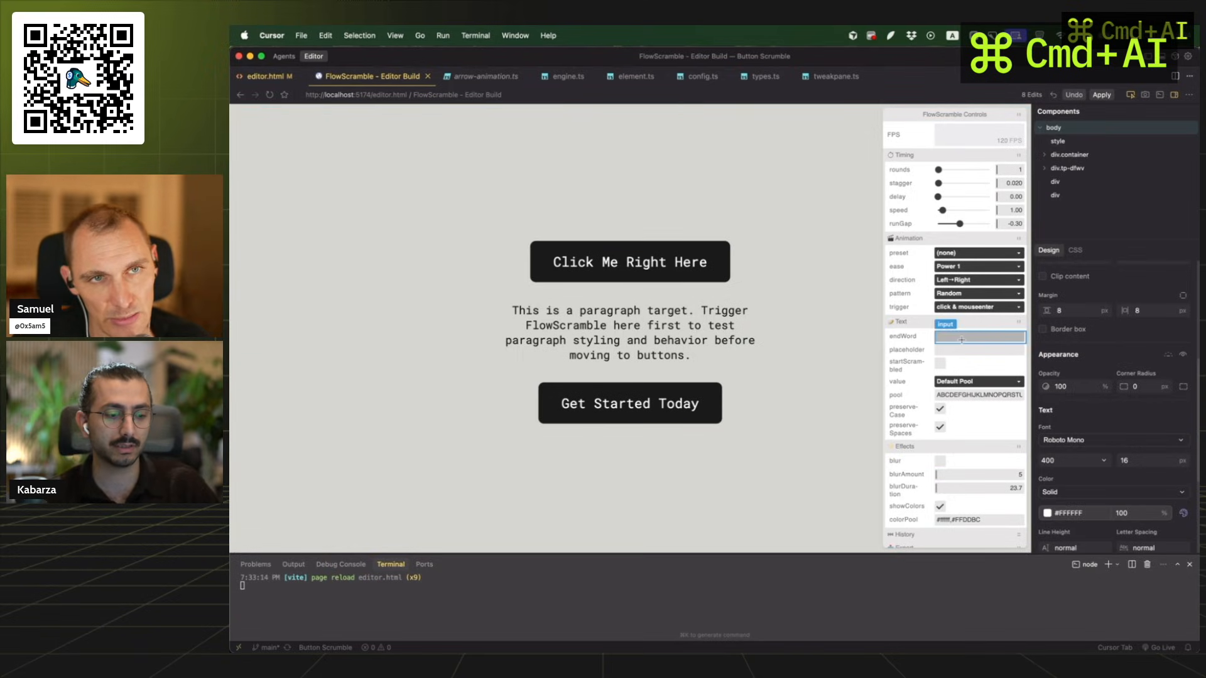